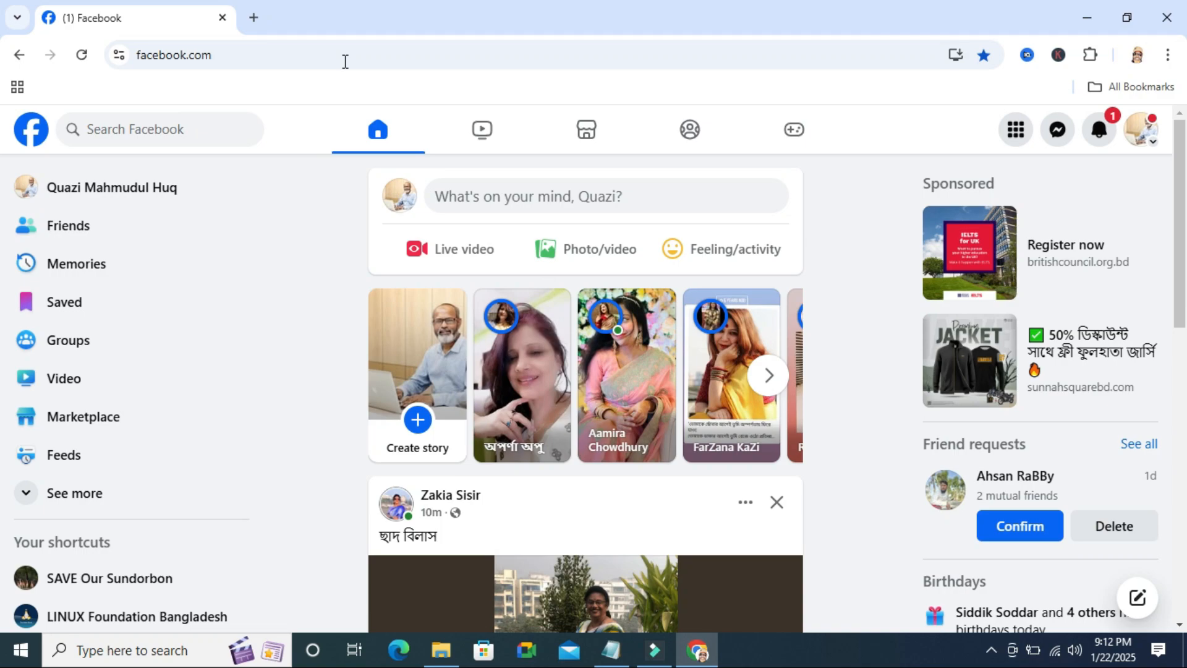
mouse_move(583, 36)
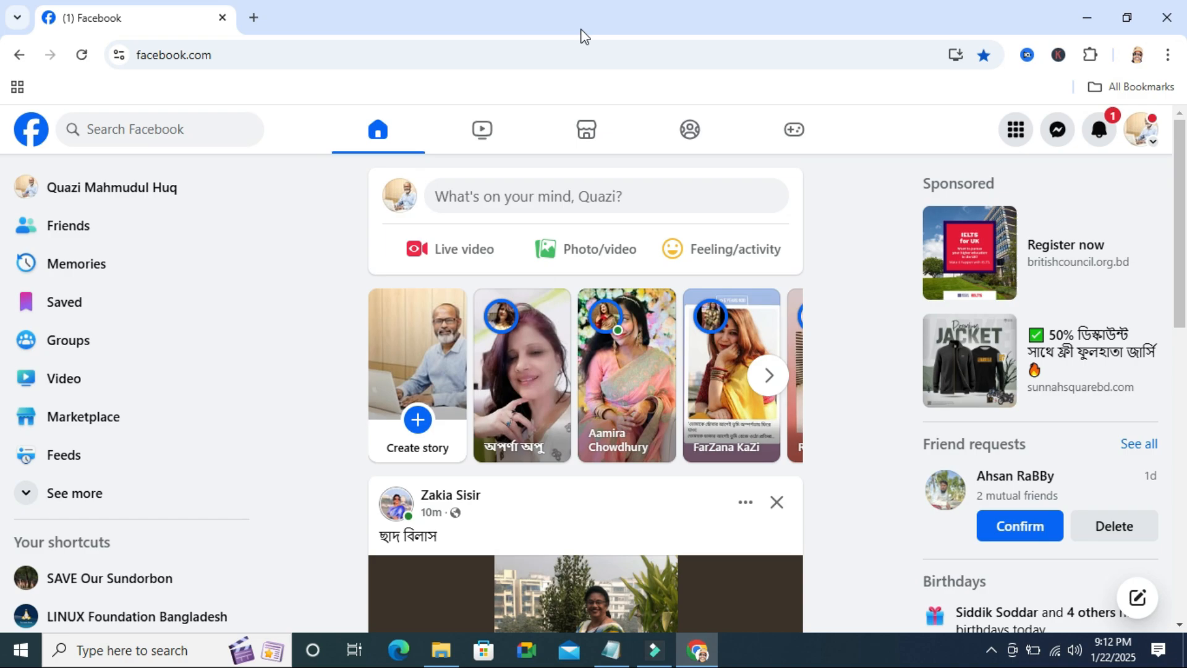
mouse_move(174, 195)
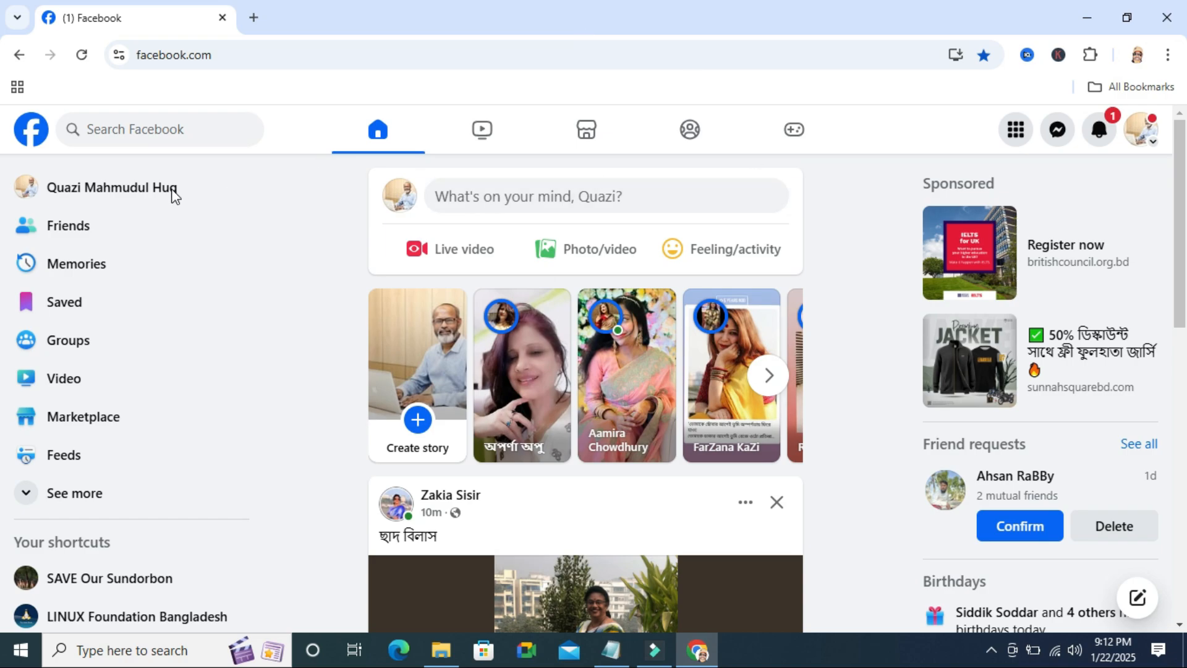
mouse_move(112, 187)
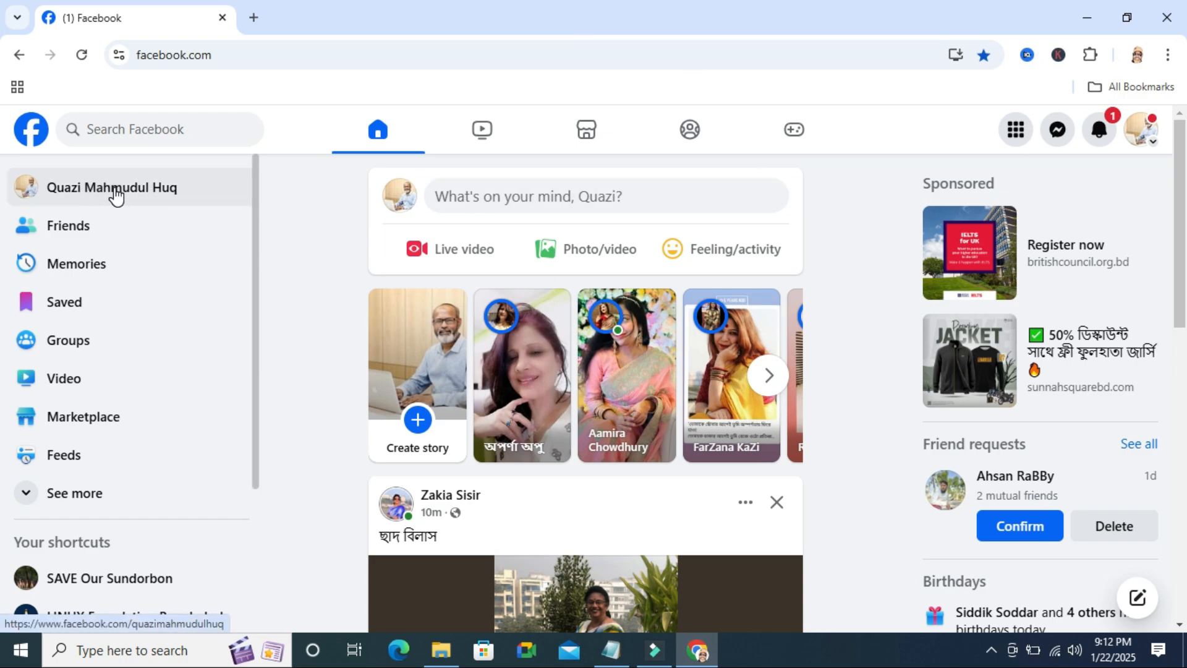
- Go to your profile's About tab and view Contact and basic info, showing Gender as Male
left_click(111, 186)
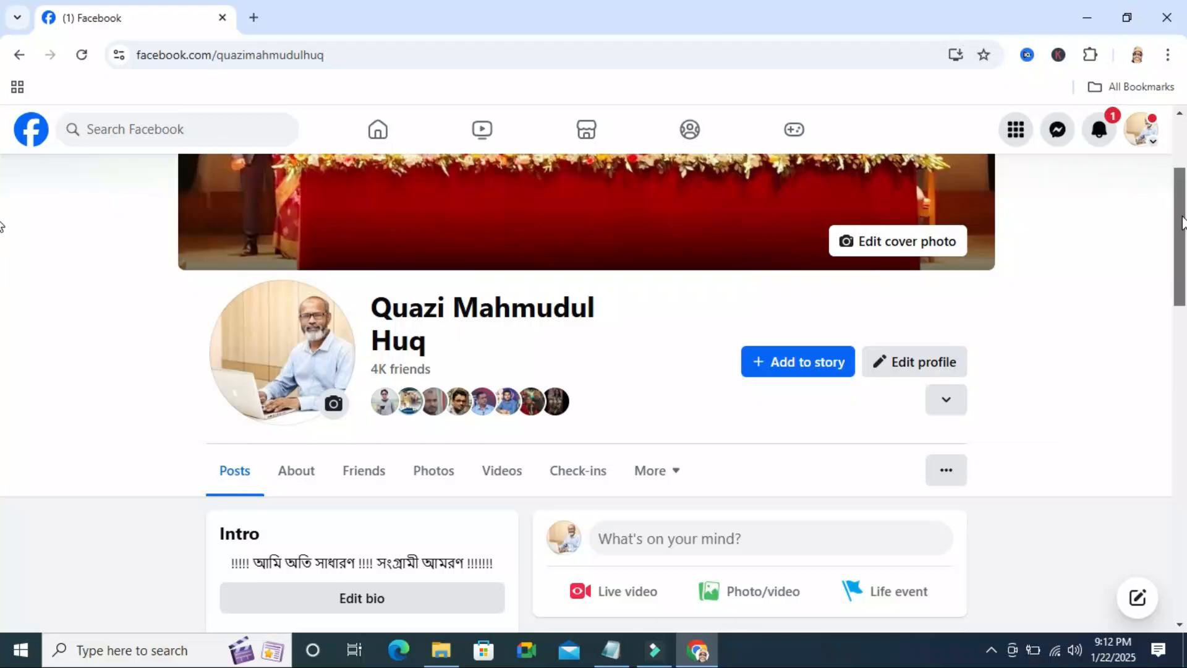
left_click(297, 469)
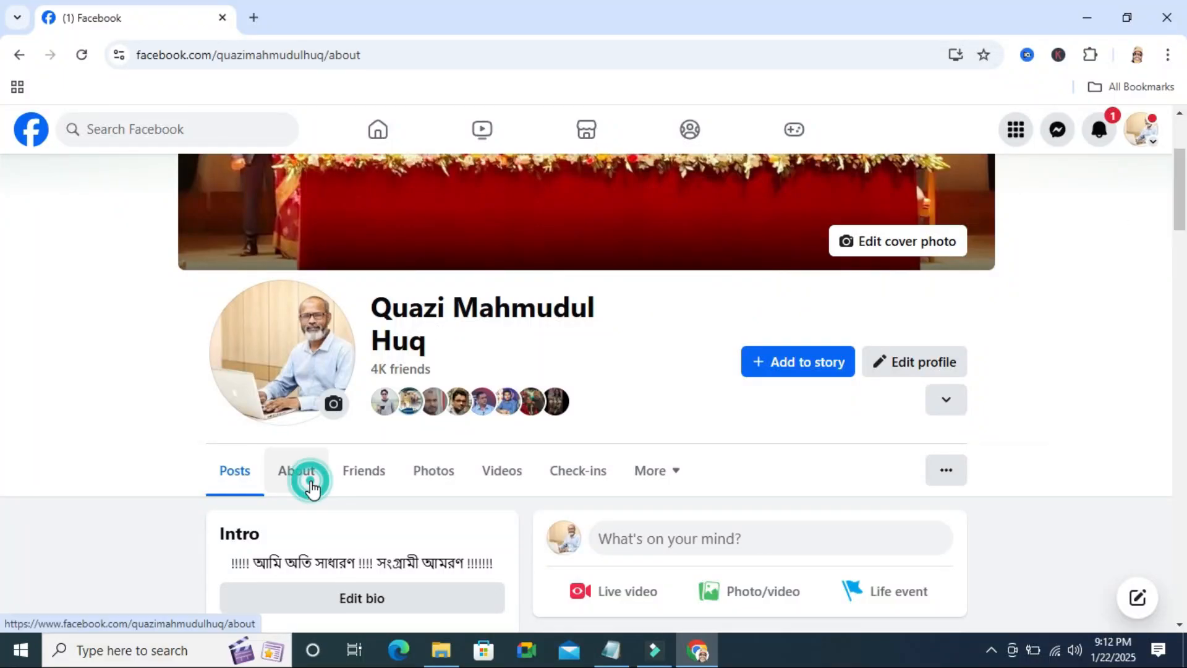
scroll("up", 3)
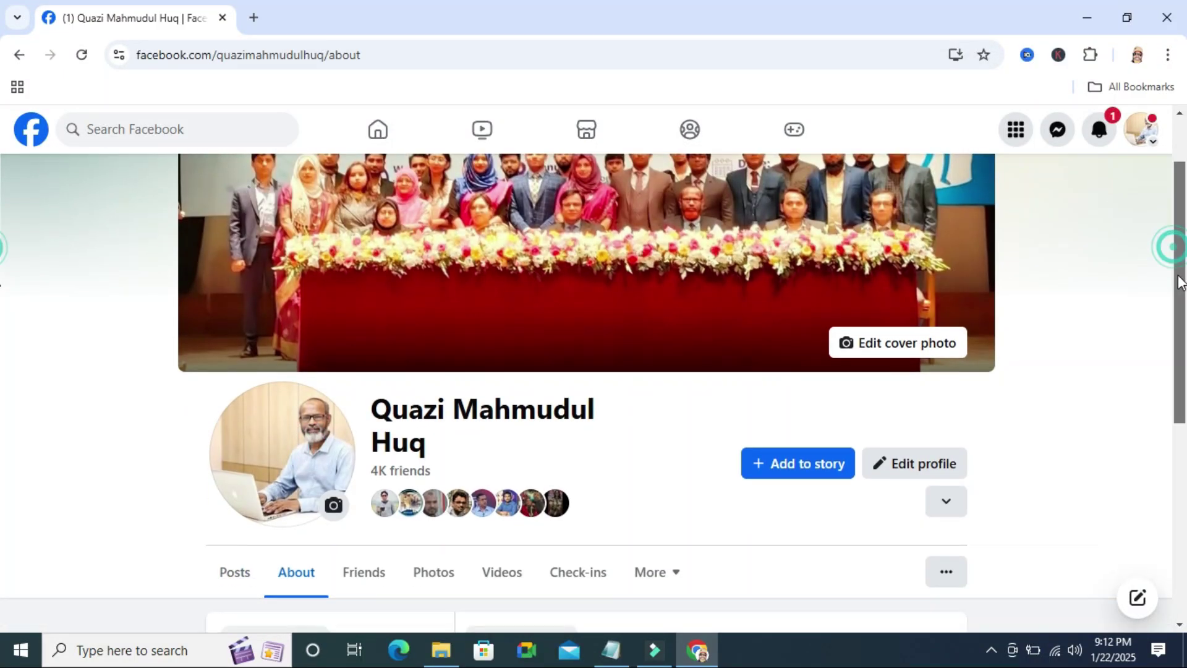
scroll("down", 3)
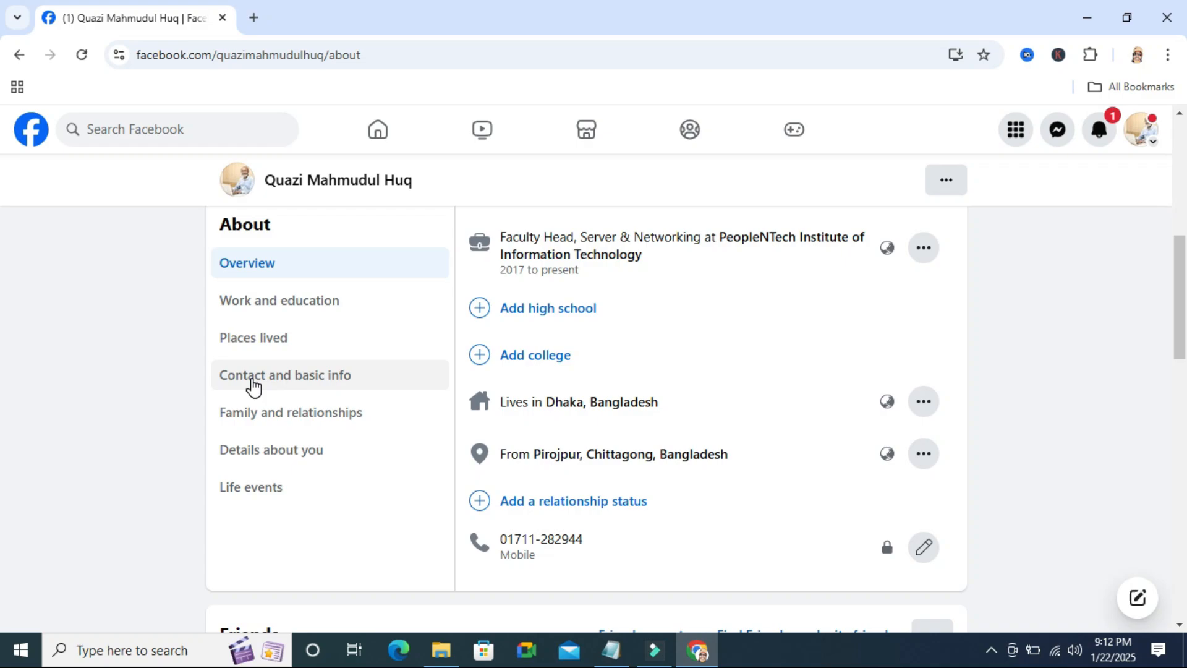
left_click(284, 375)
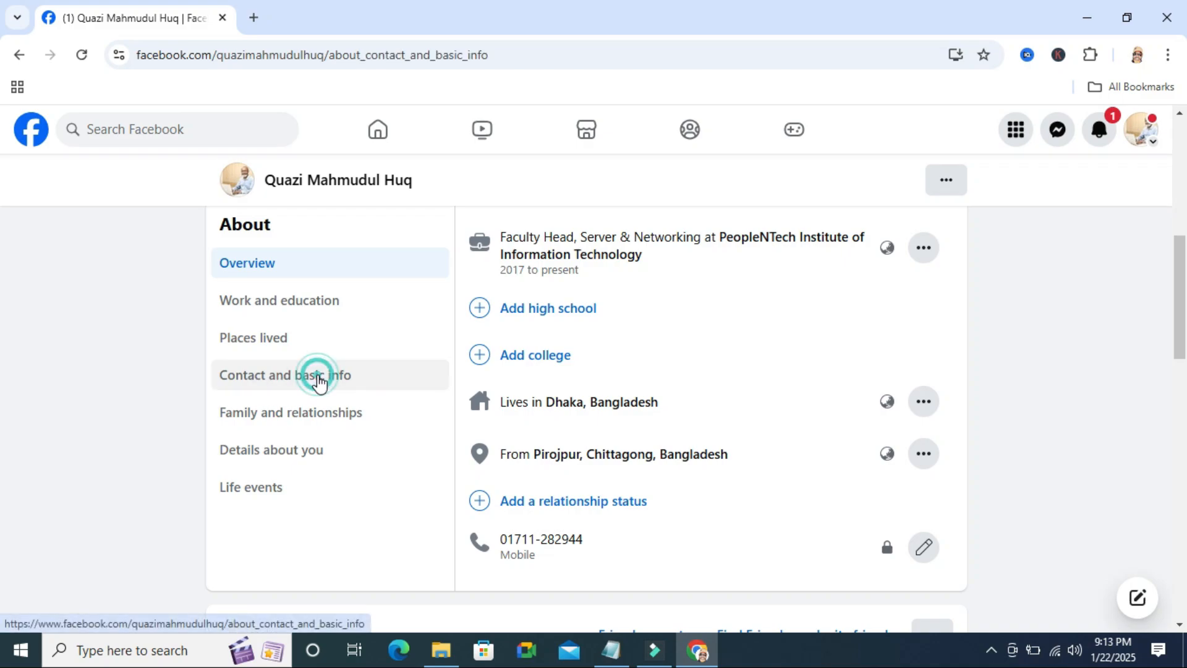
scroll("down", 3)
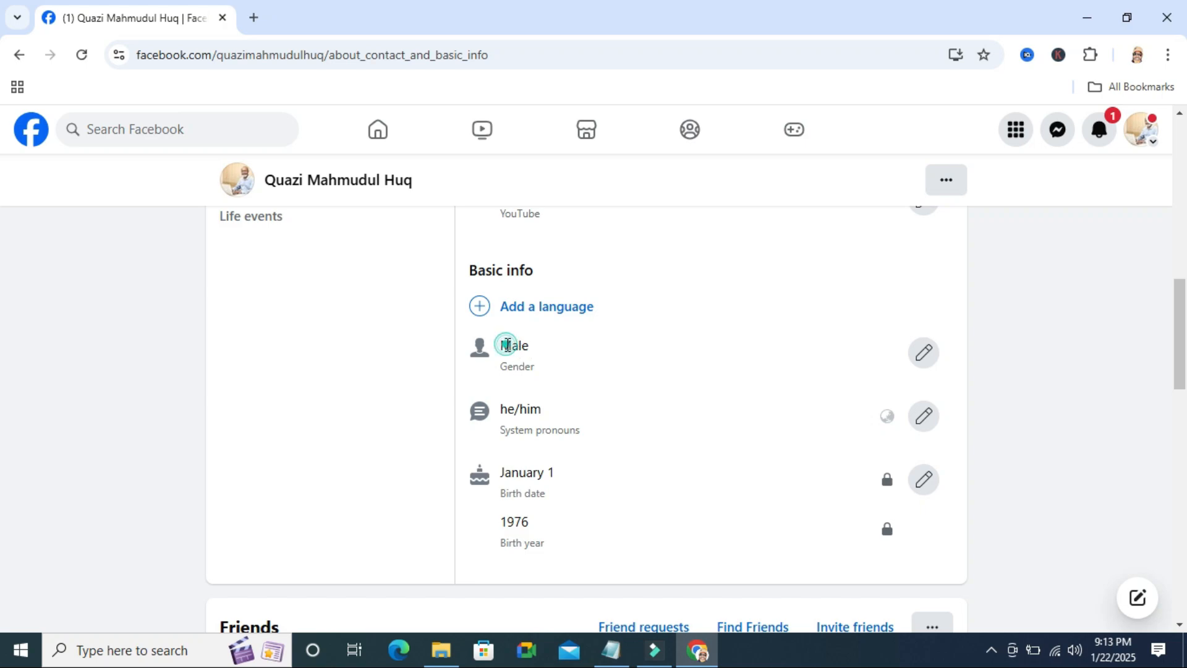
- Edit the Gender entry and list its choices: Female, Male, Nonbinary, More options
double_click(514, 345)
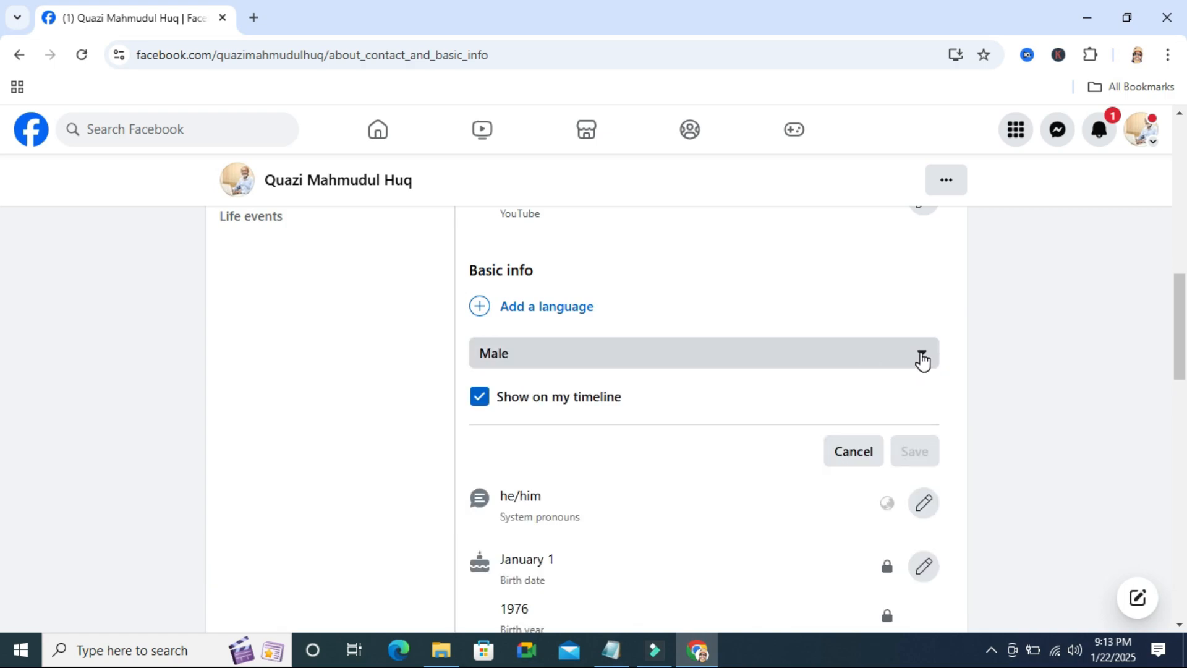
left_click(921, 353)
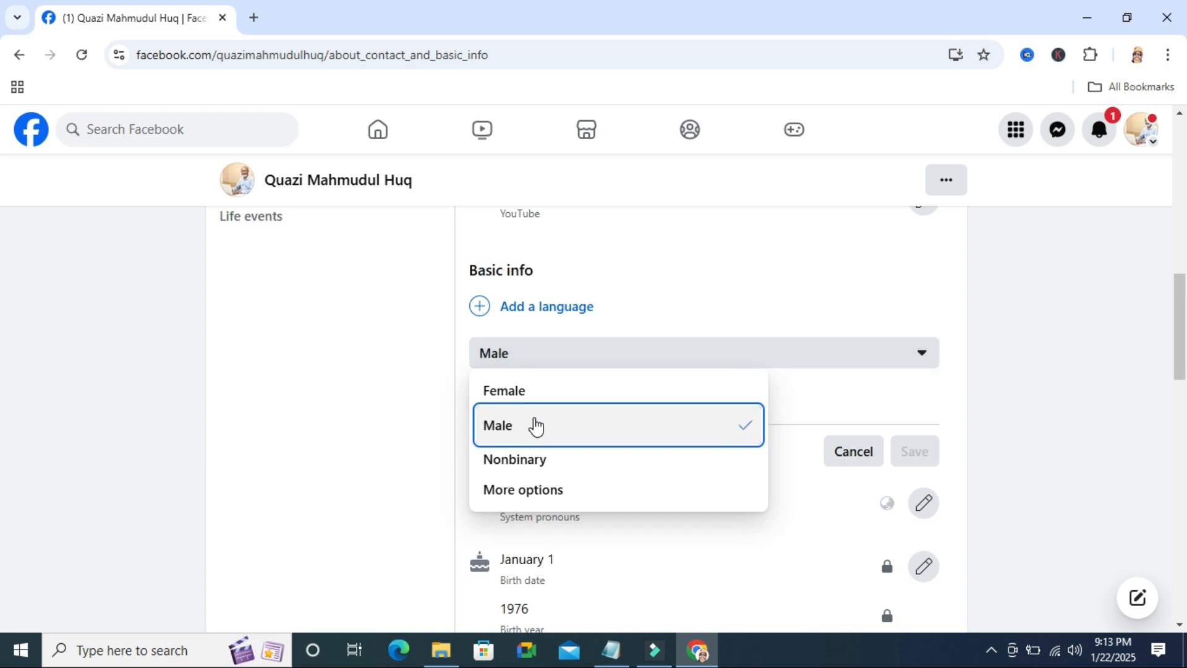
mouse_move(513, 428)
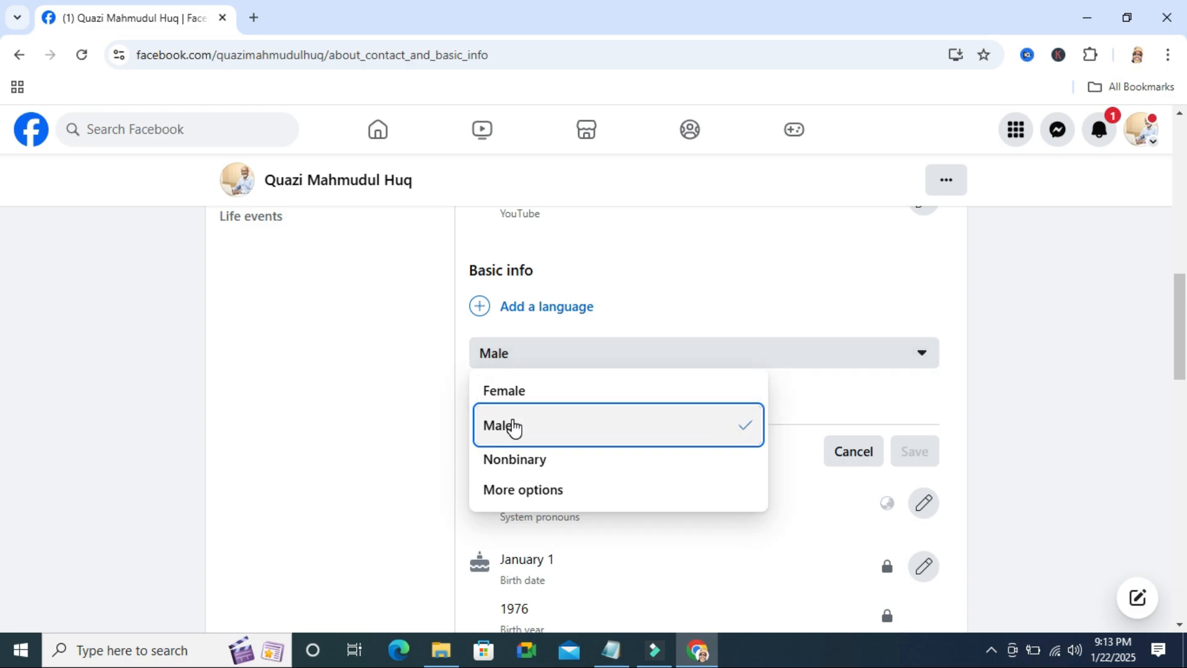
mouse_move(545, 463)
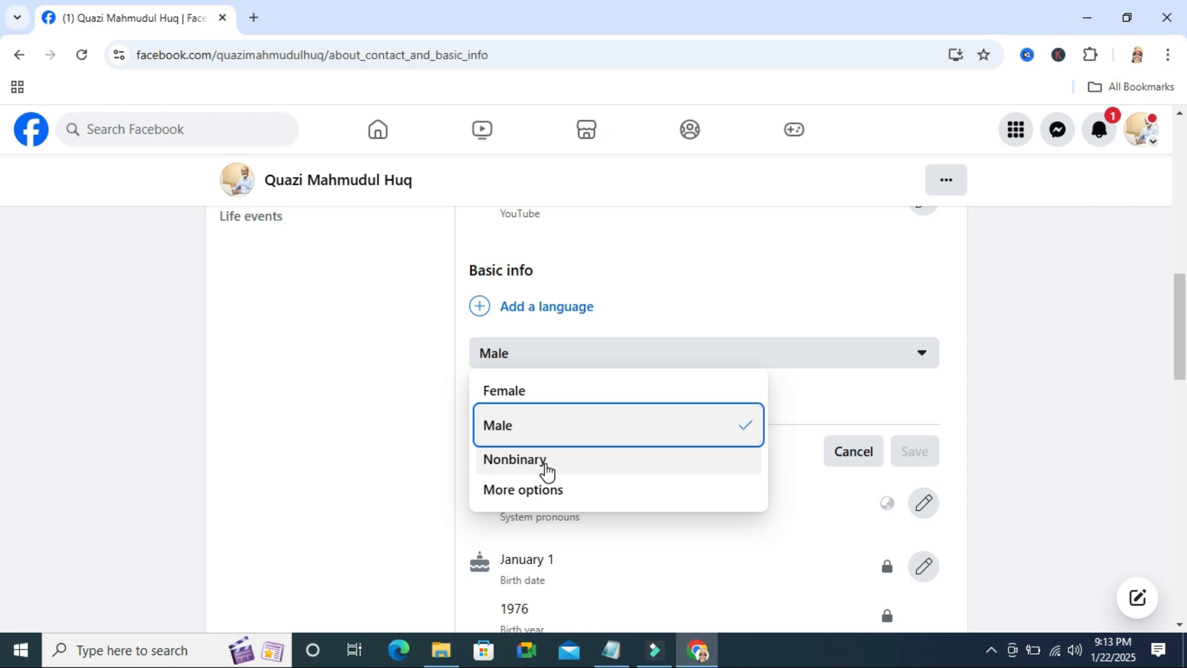
mouse_move(549, 497)
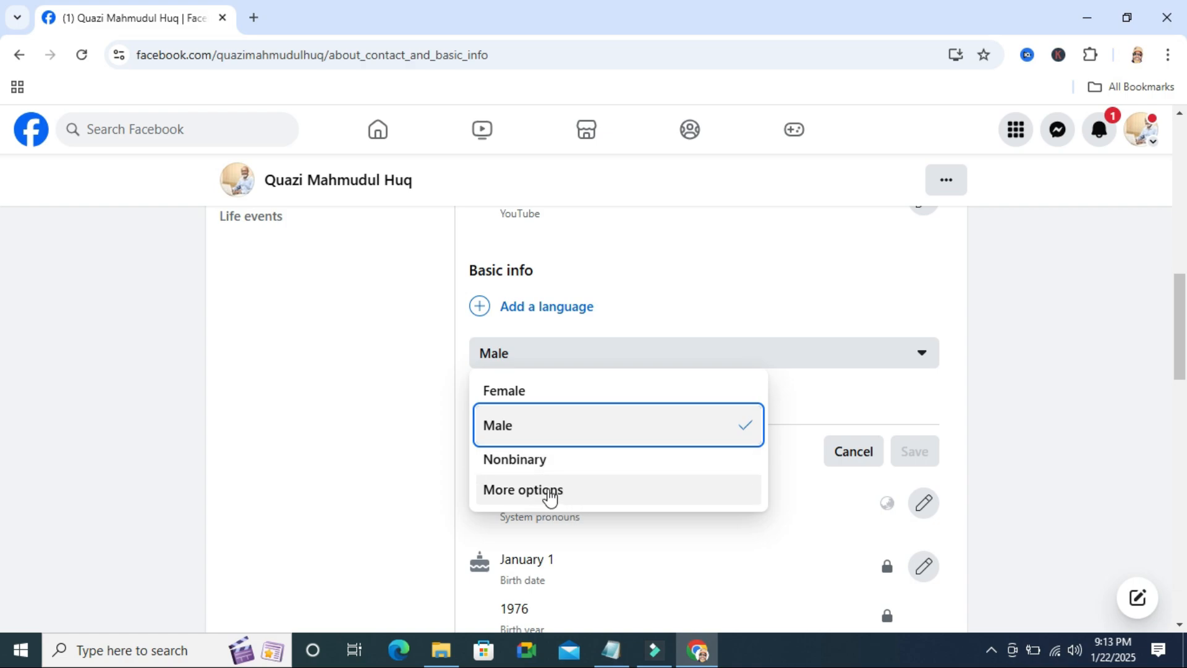
- Choose More options for gender and browse custom suggestions such as Agender and Cis
left_click(522, 489)
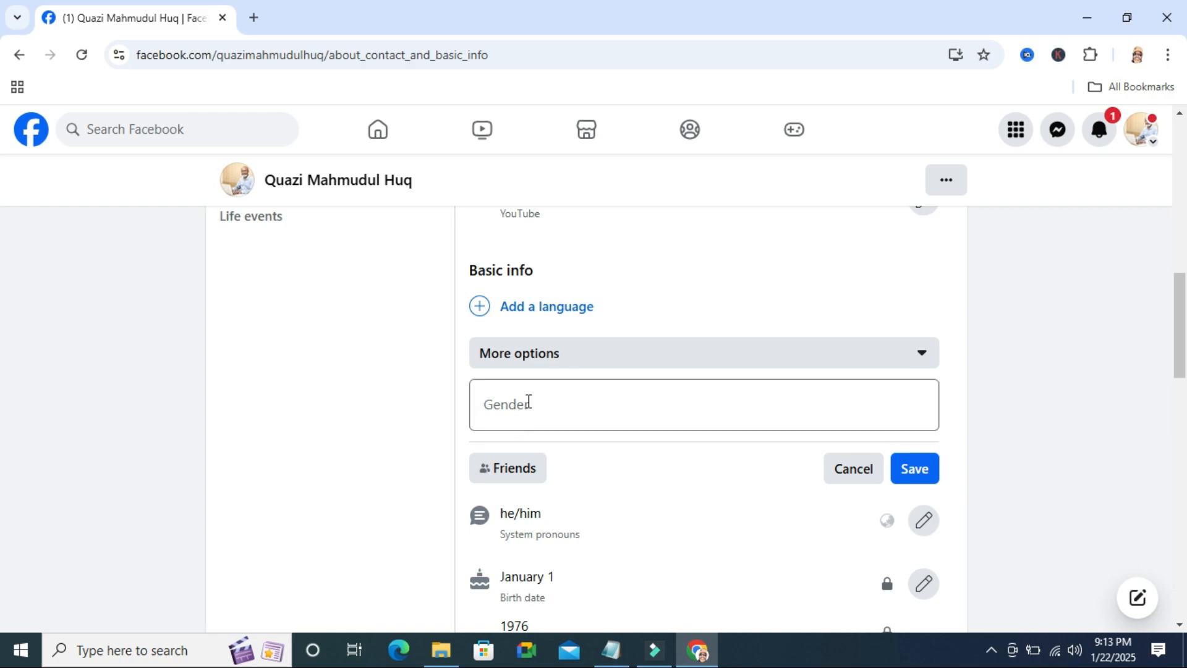
left_click(682, 404)
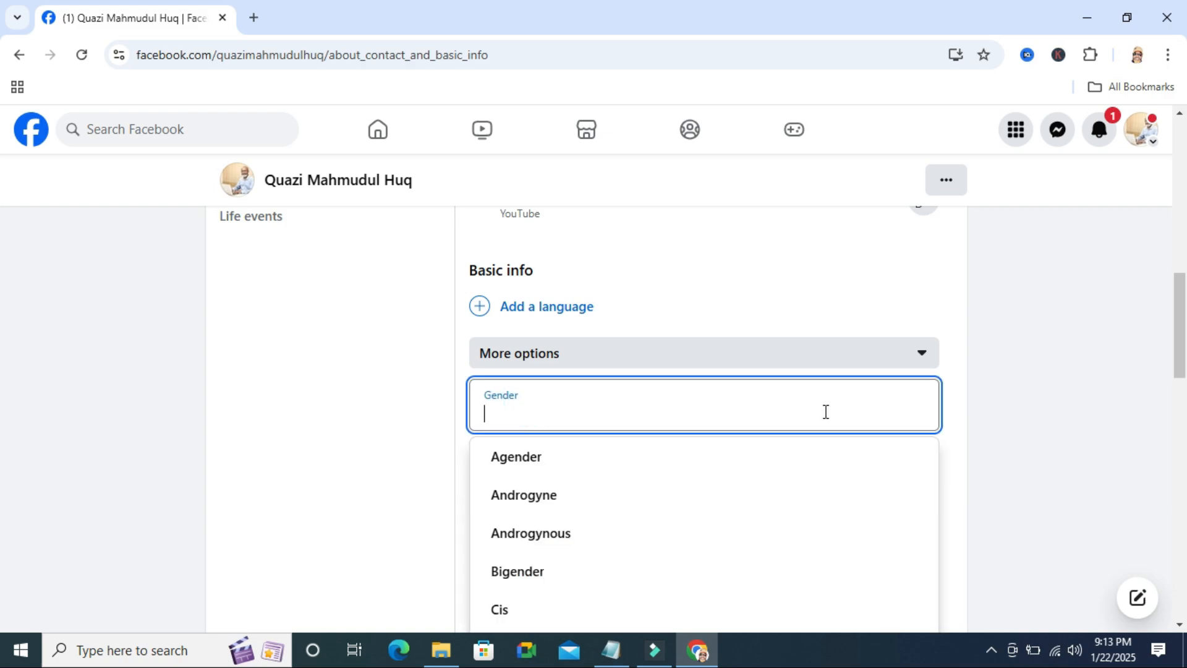
scroll("down", 3)
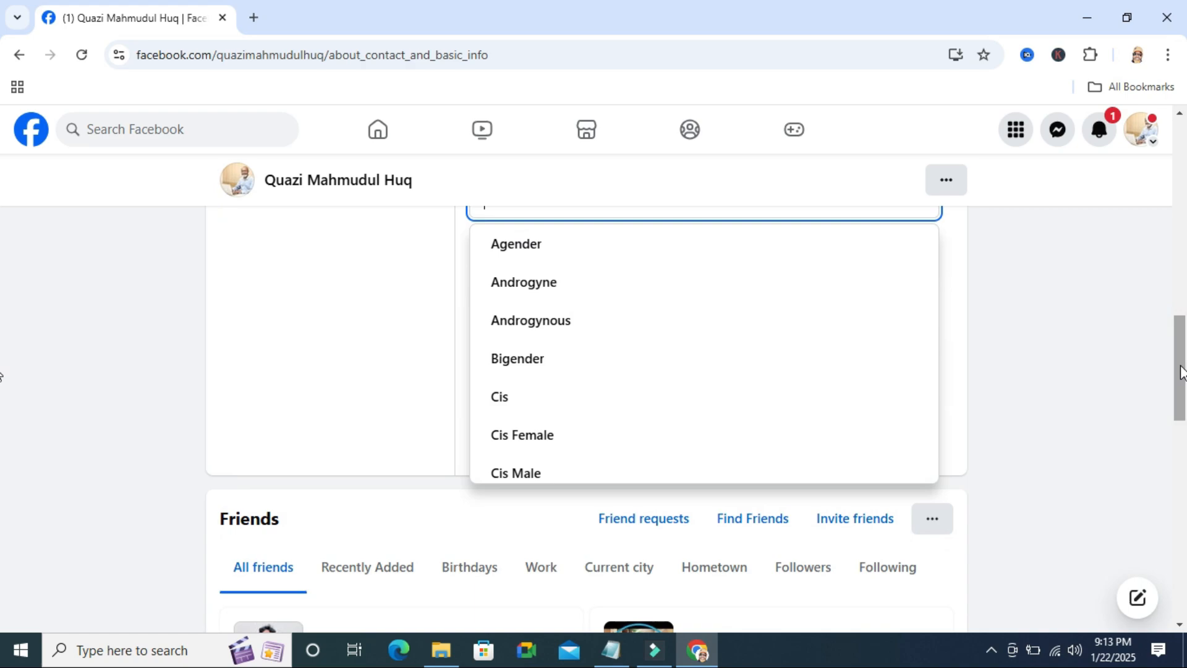
mouse_move(502, 313)
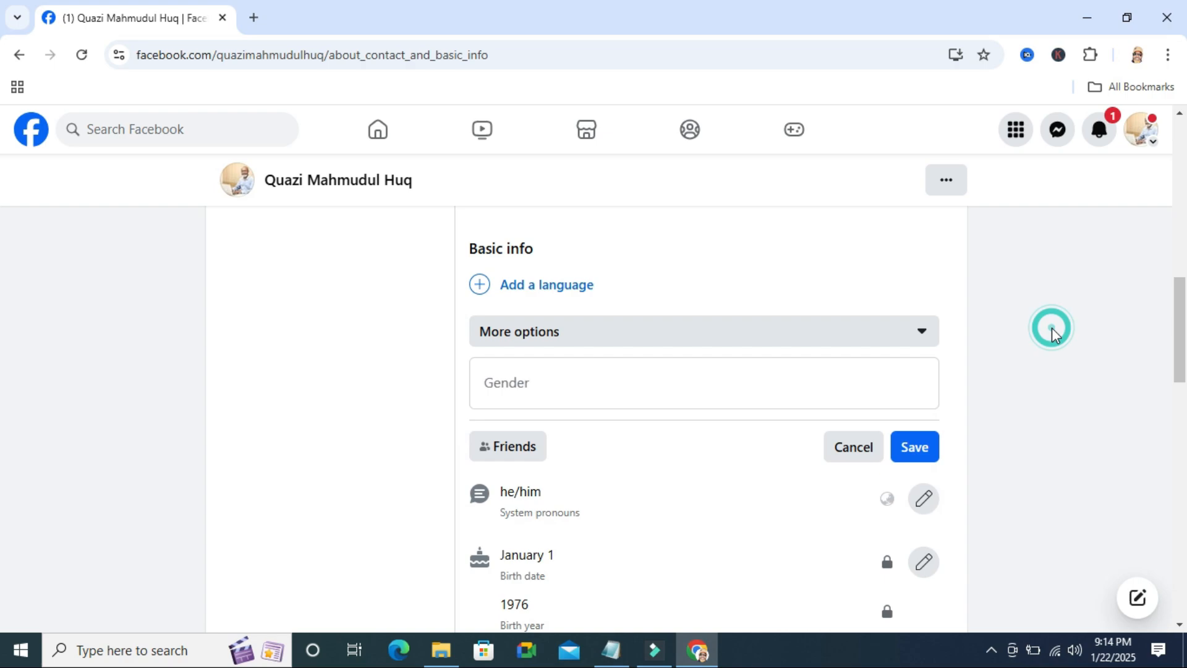
- Change the gender selection to Female and save it
left_click(920, 331)
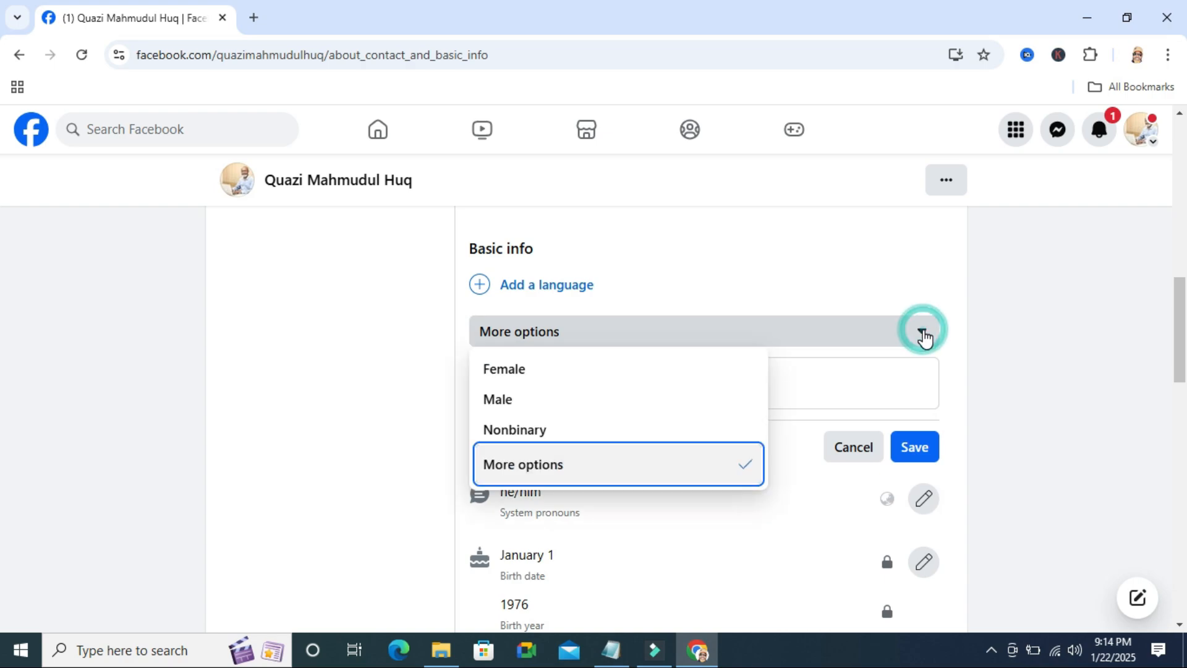
mouse_move(514, 377)
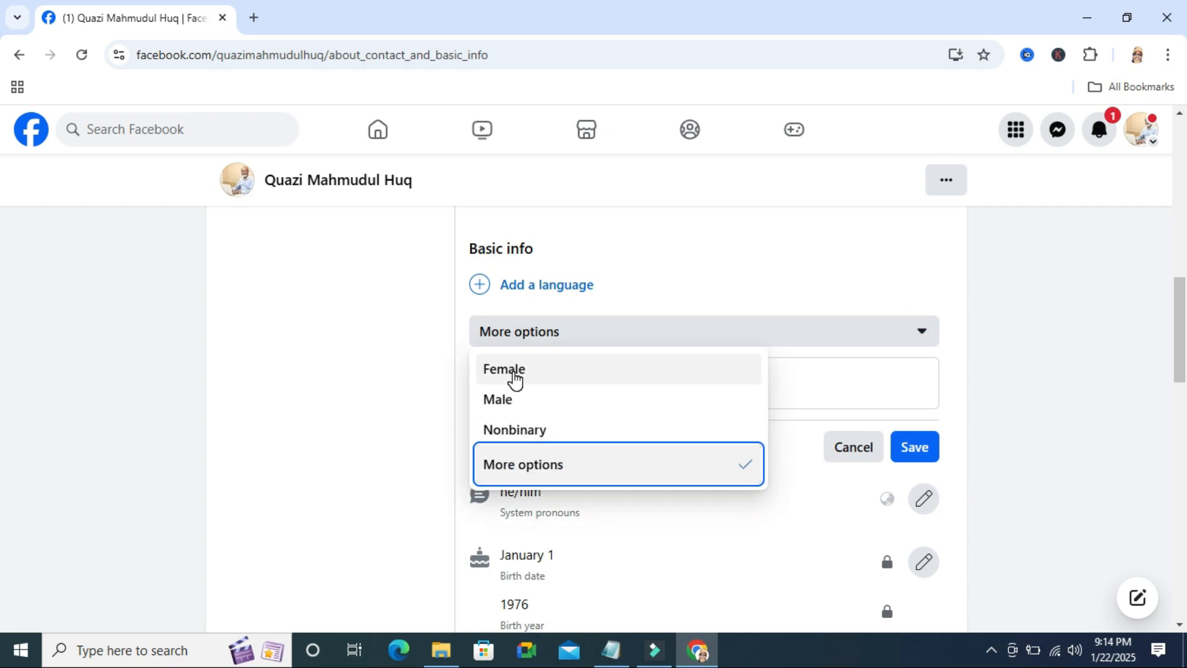
left_click(503, 368)
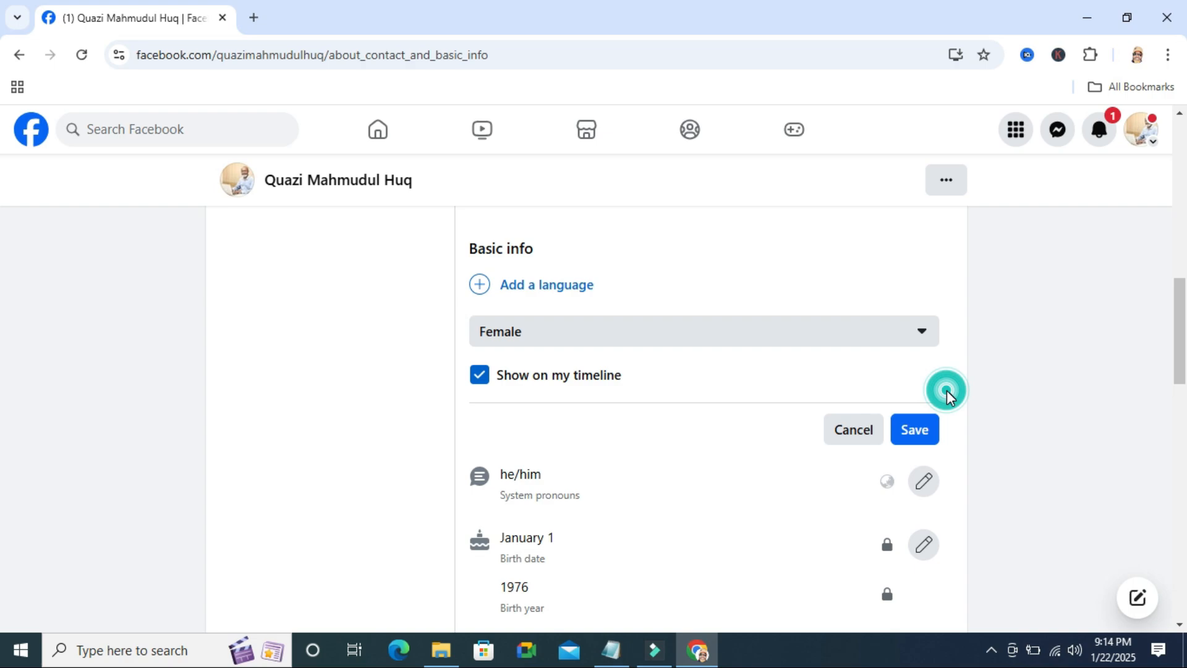
left_click(914, 429)
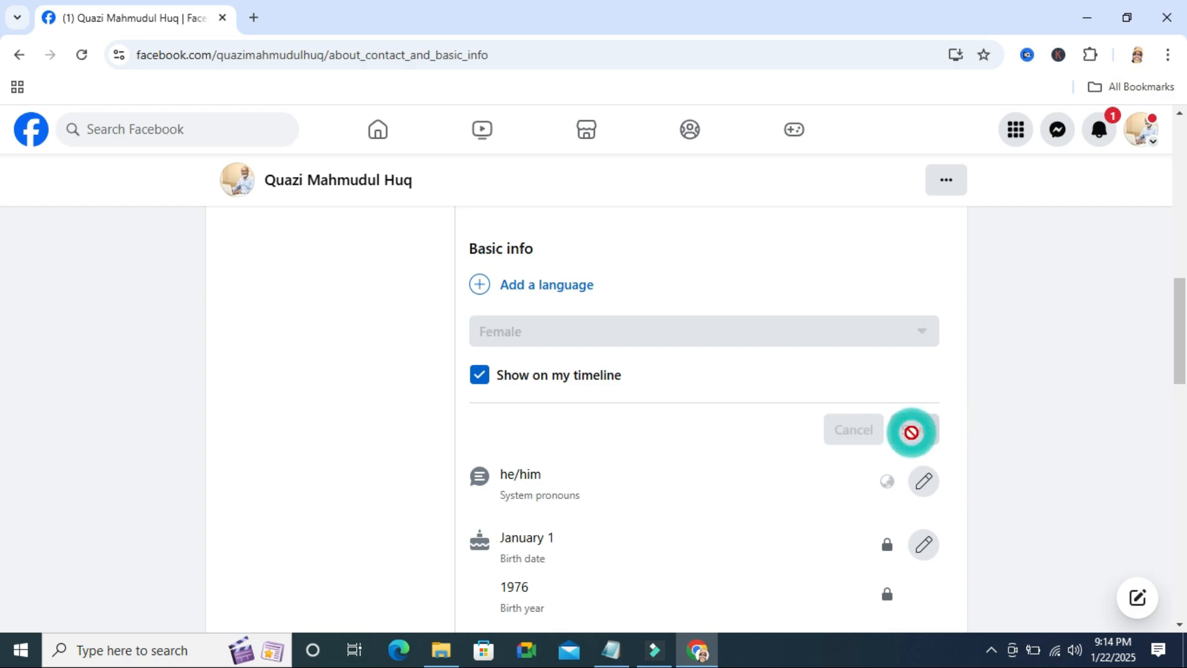
- Confirm the save so Basic info lists Female as the gender
left_click(911, 429)
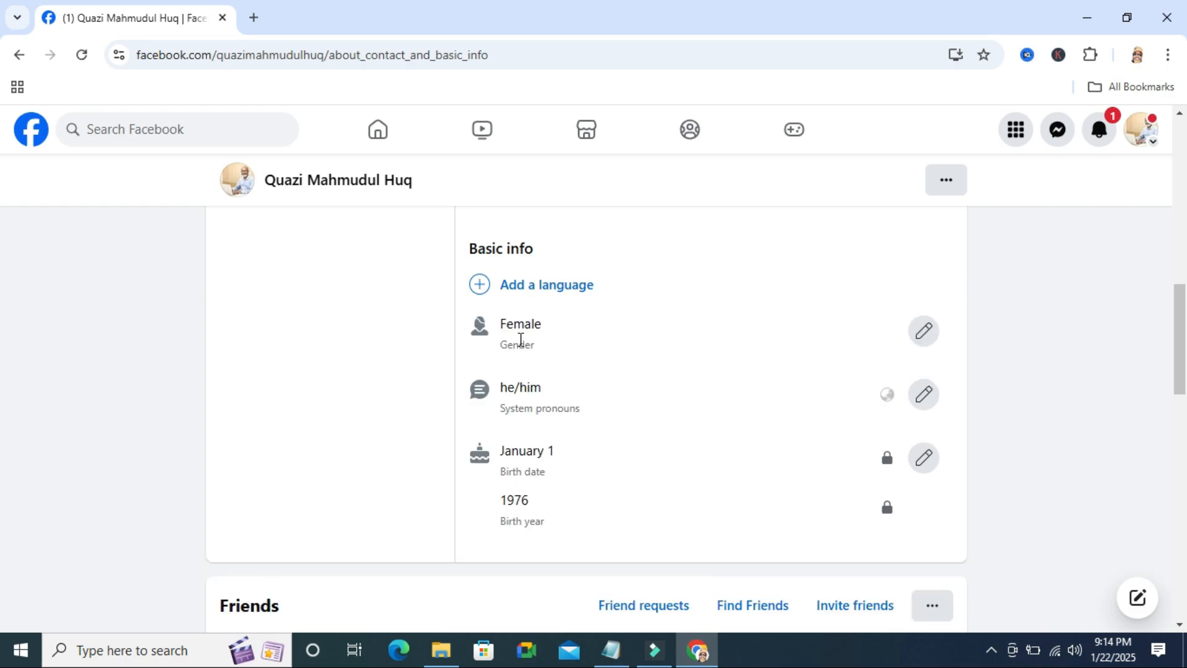
mouse_move(887, 326)
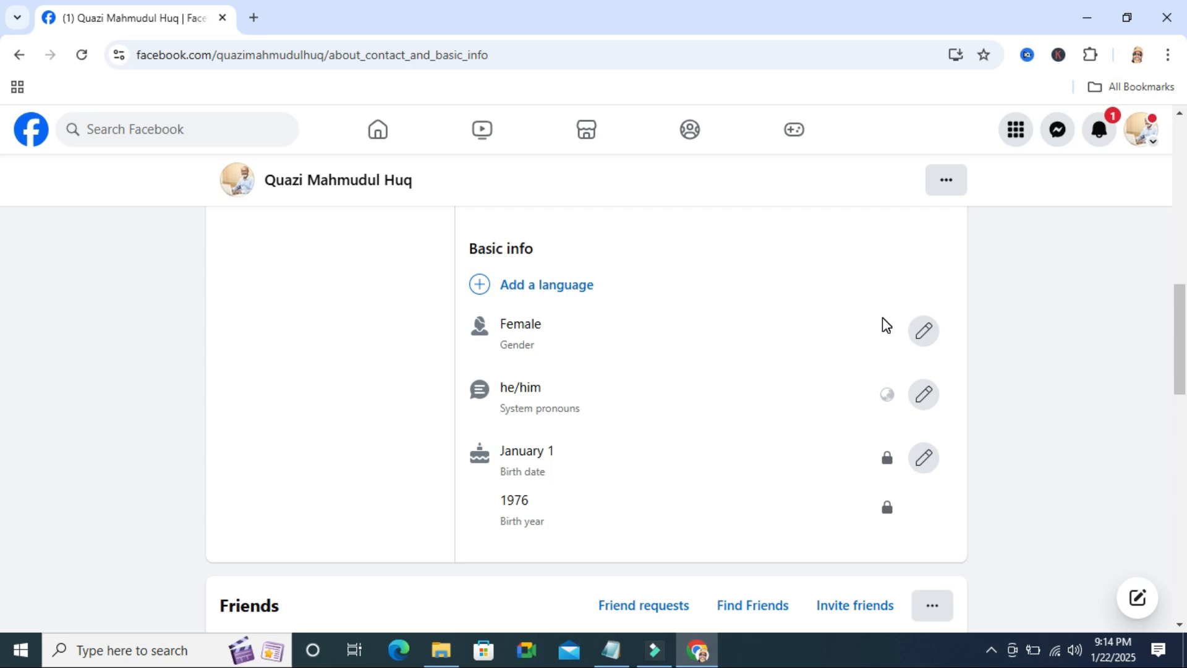
mouse_move(1070, 324)
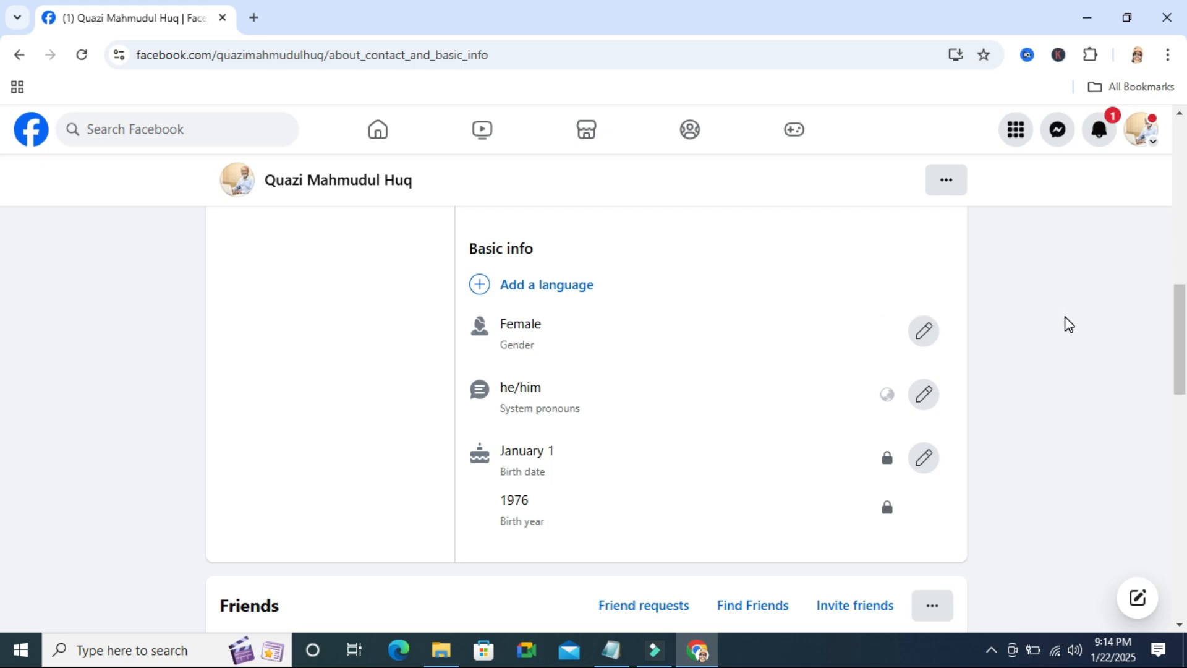